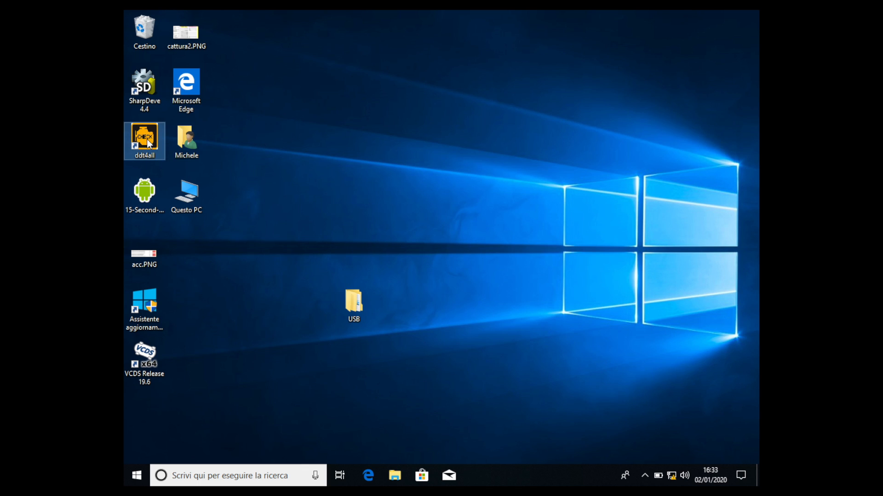
# - Launch DDT4all from its desktop shortcut to reach the ELM port selection window
pyautogui.doubleClick(143, 137)
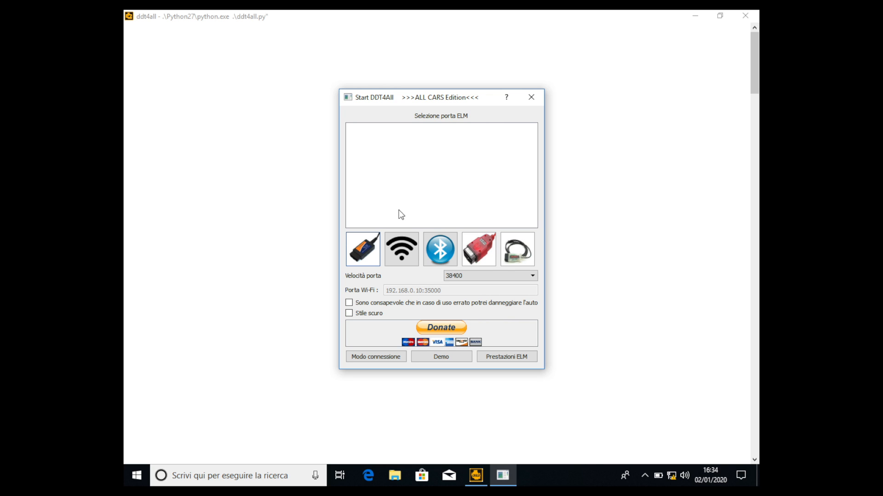
pyautogui.moveTo(352, 309)
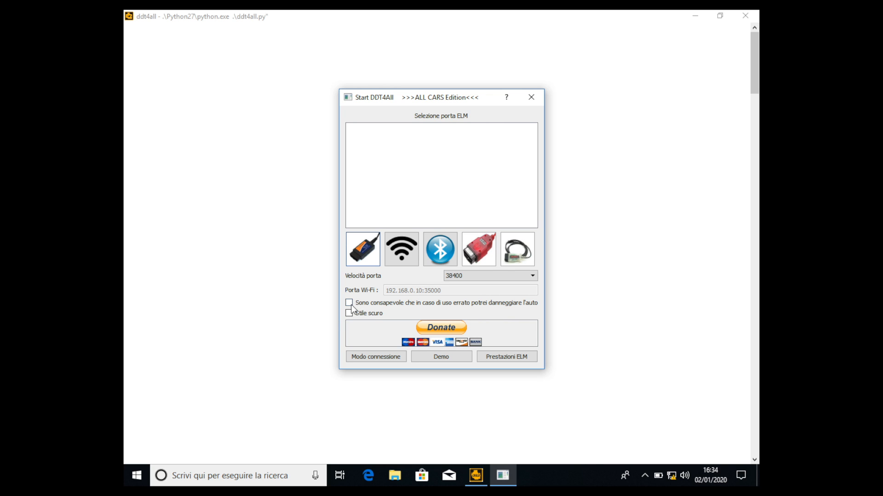
# - Accept the misuse warning and connect to the adapter over Wi-Fi at 192.168.0.10:35000
pyautogui.click(349, 303)
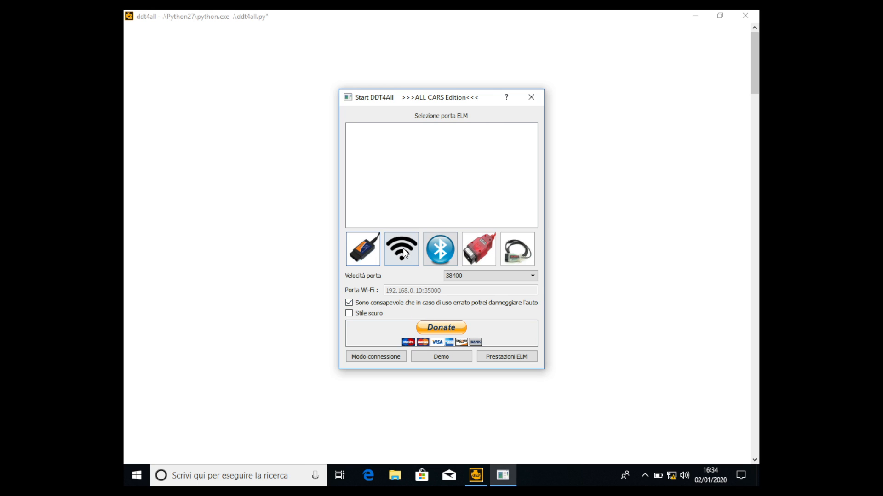
pyautogui.click(401, 249)
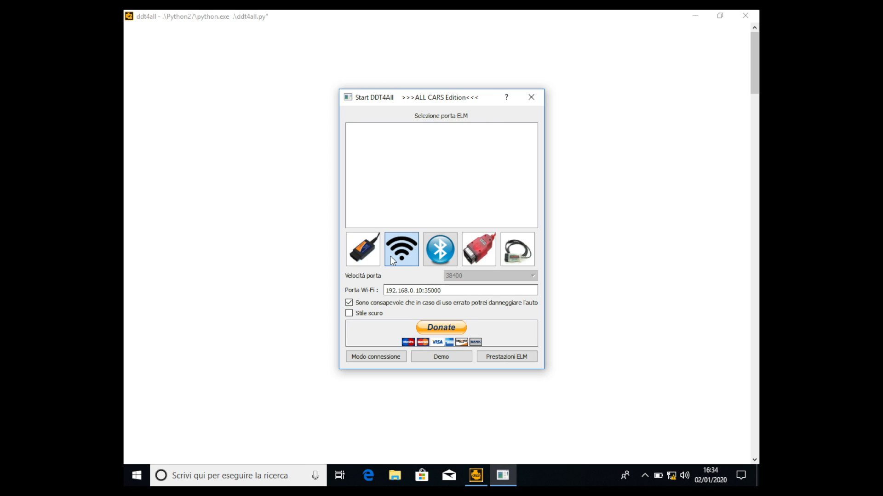
pyautogui.click(375, 356)
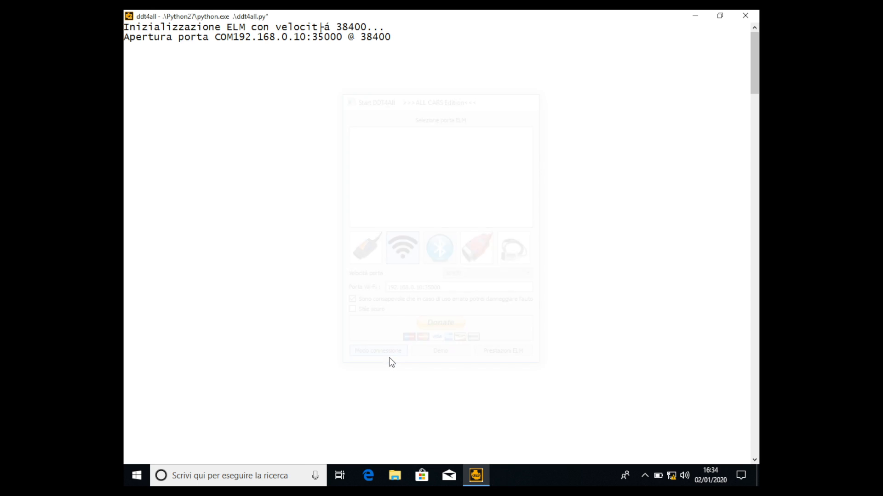
pyautogui.click(377, 350)
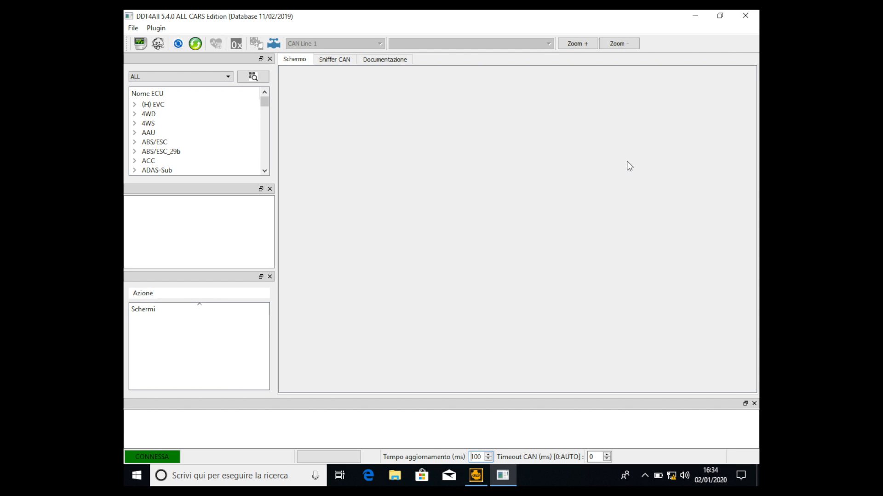
pyautogui.click(180, 77)
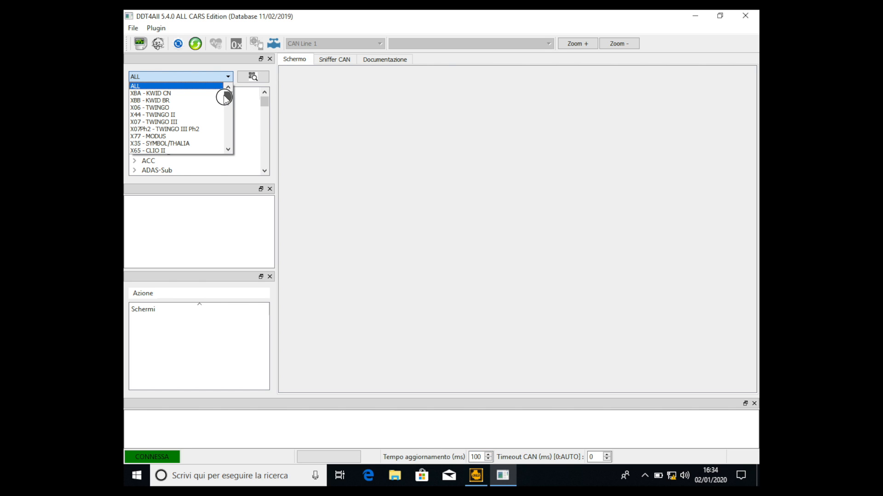
# - Choose XFB - MEGANE IV from the vehicle dropdown
pyautogui.scroll(-3)
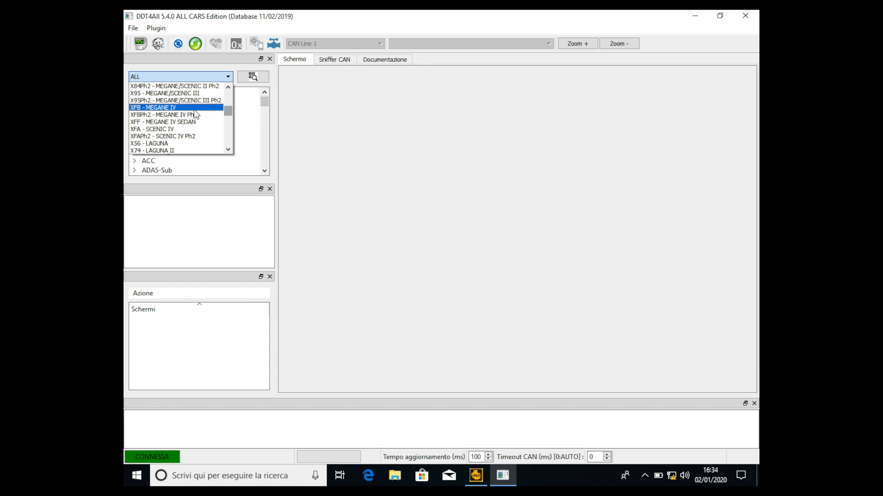
pyautogui.moveTo(182, 112)
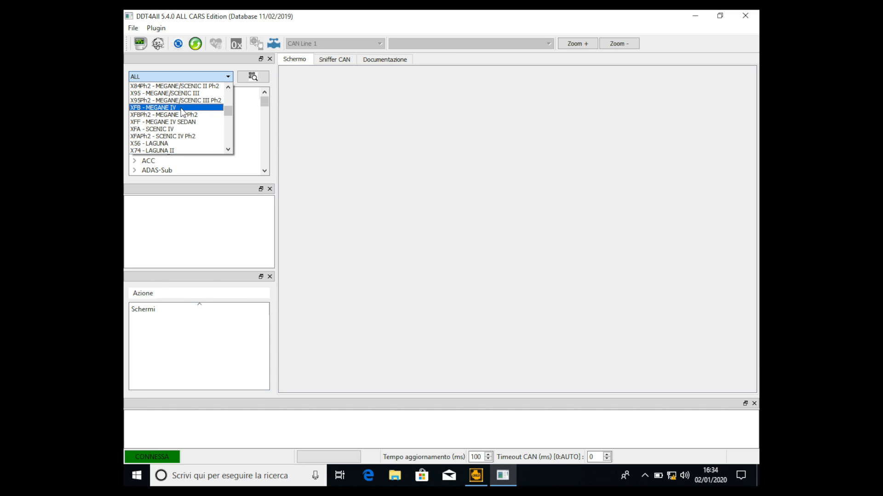
pyautogui.moveTo(183, 113)
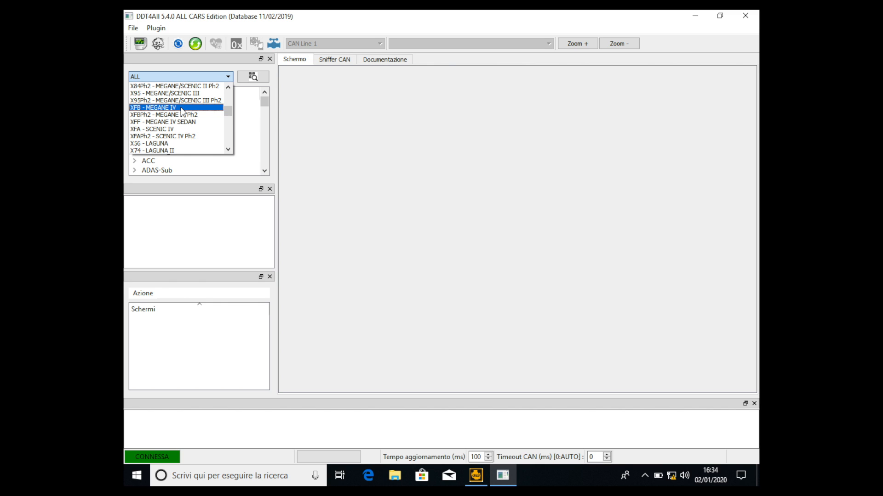
pyautogui.click(153, 108)
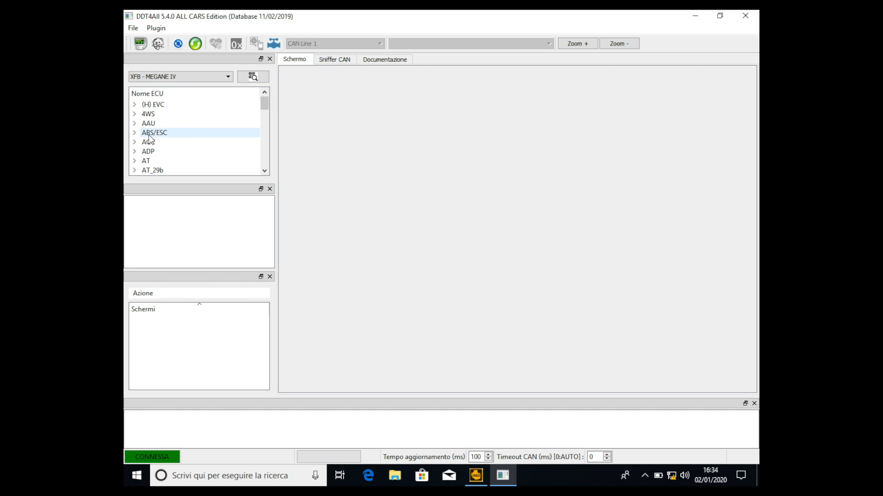
pyautogui.moveTo(163, 139)
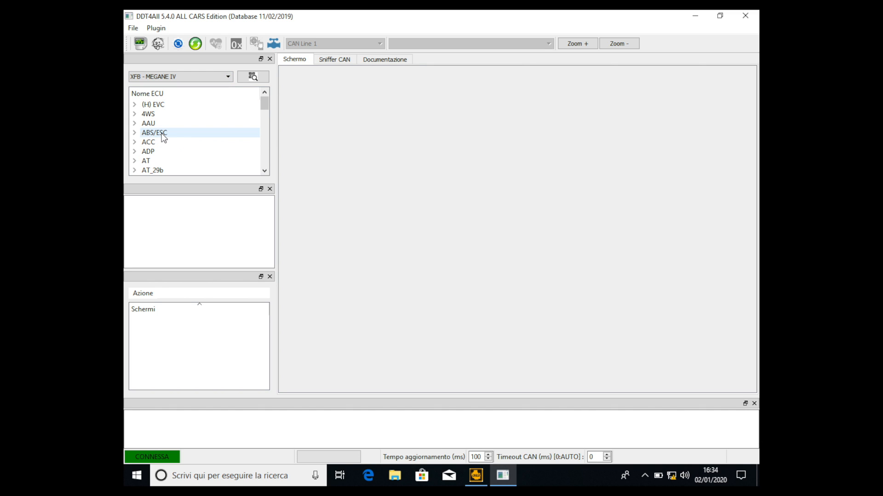
# - Expand ABS/ESC and select the ESC_15-40-UDS_V1.12 ECU file
pyautogui.click(155, 132)
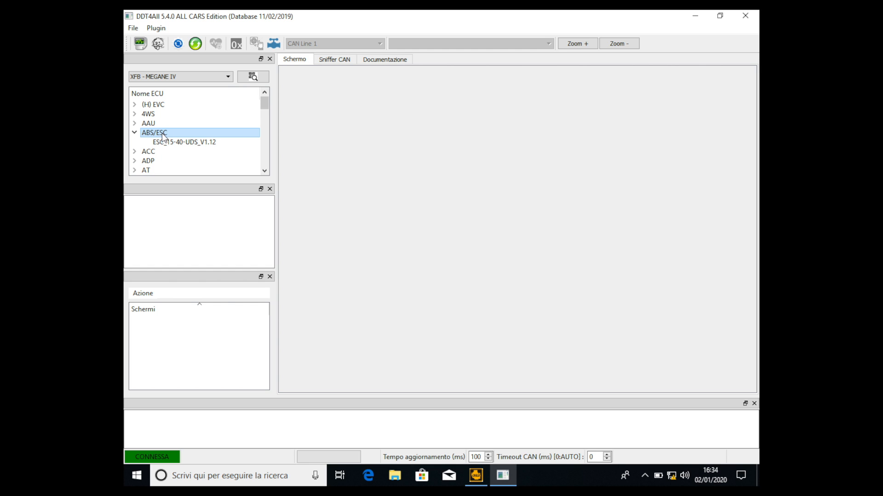
pyautogui.click(184, 142)
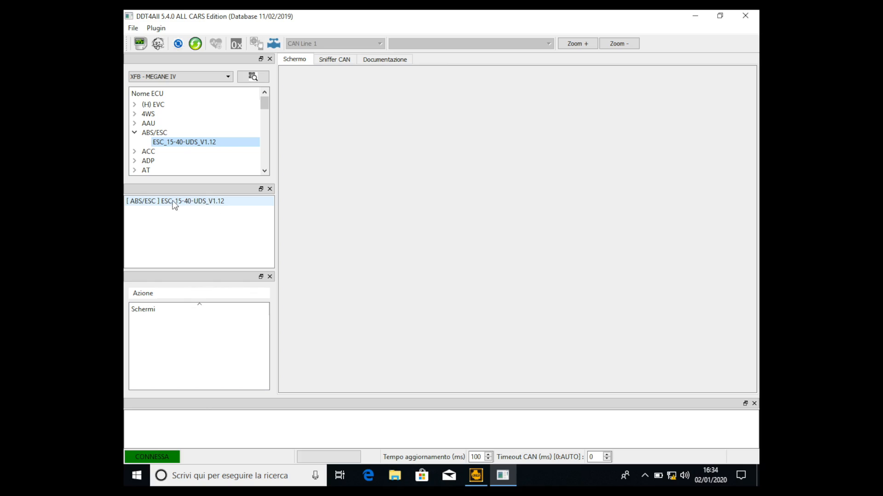
pyautogui.moveTo(196, 207)
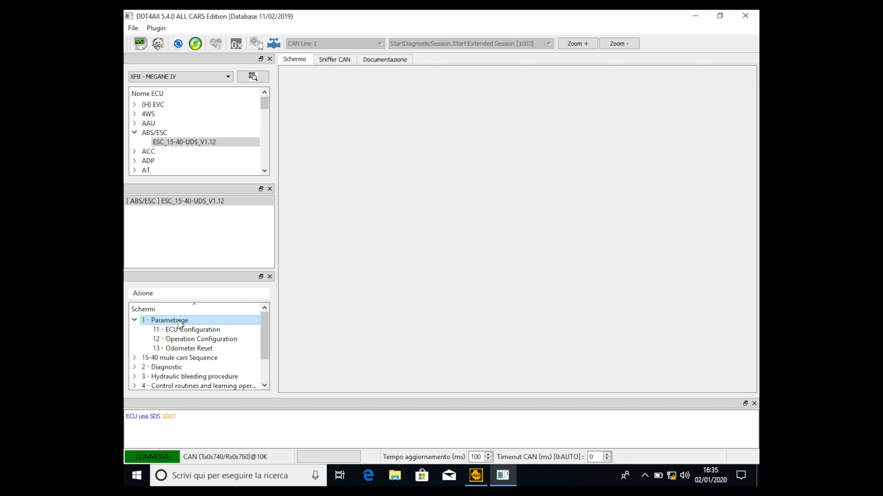
# - Open 13 - Odometer Reset, showing internal odometer 114121.13 km
pyautogui.click(181, 348)
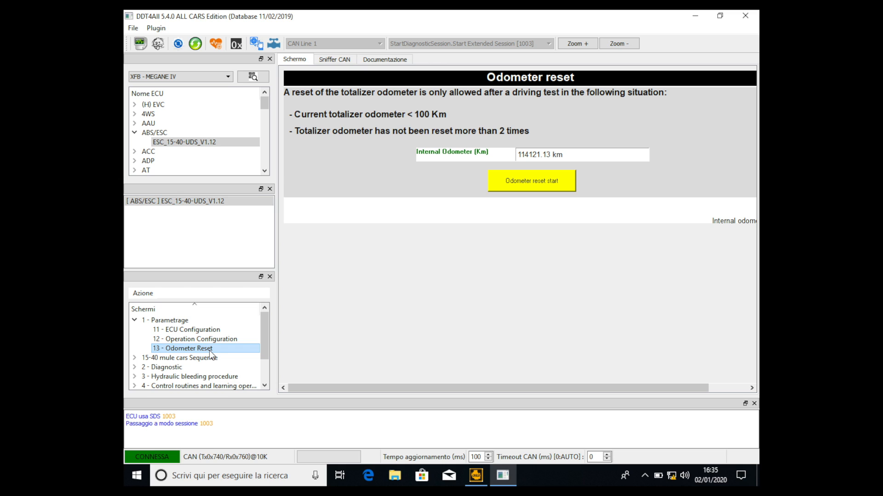
pyautogui.moveTo(592, 248)
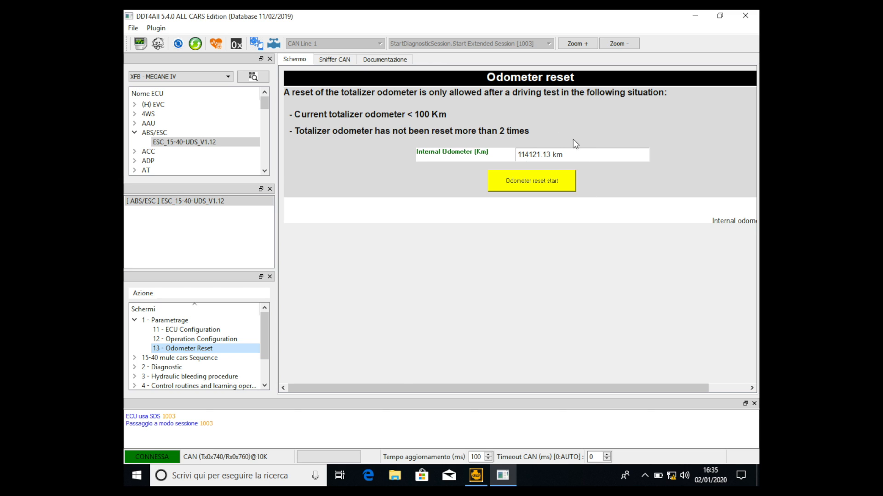
pyautogui.moveTo(539, 134)
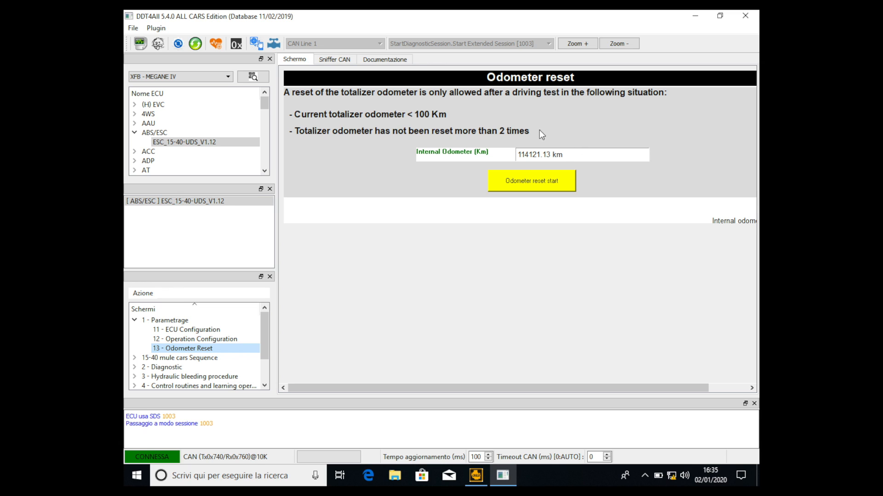
pyautogui.moveTo(587, 170)
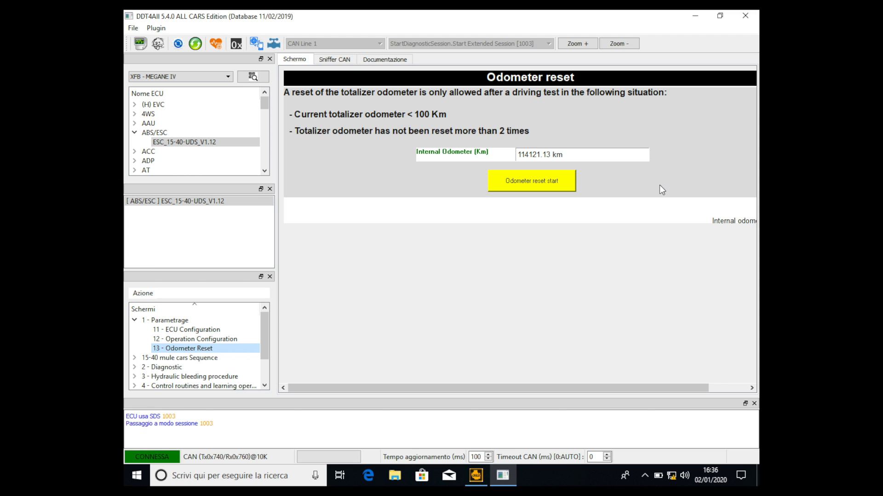
pyautogui.moveTo(556, 152)
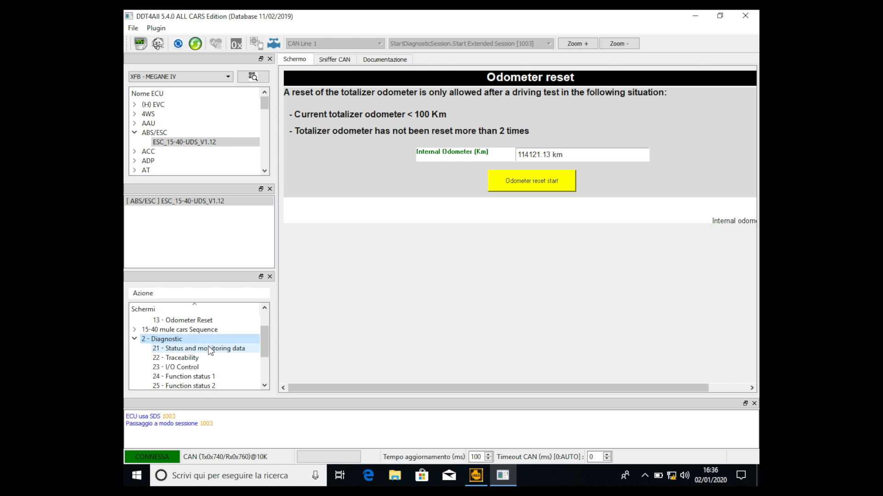
pyautogui.click(198, 348)
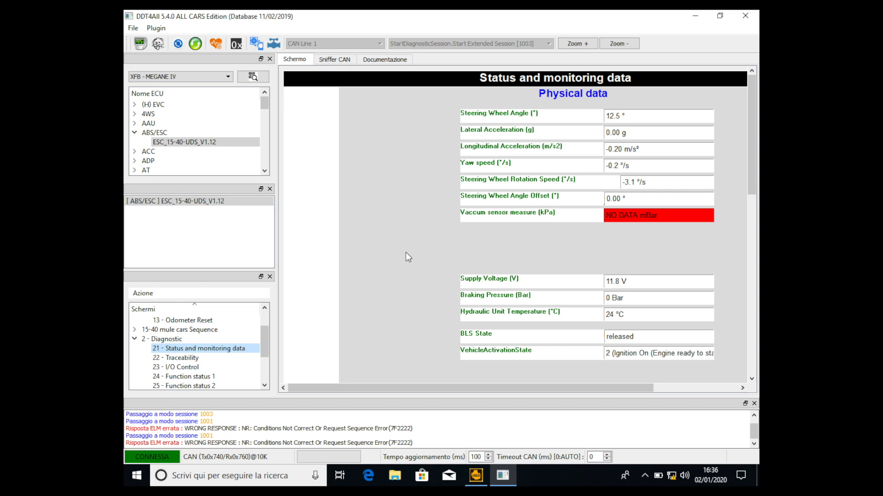
pyautogui.moveTo(629, 132)
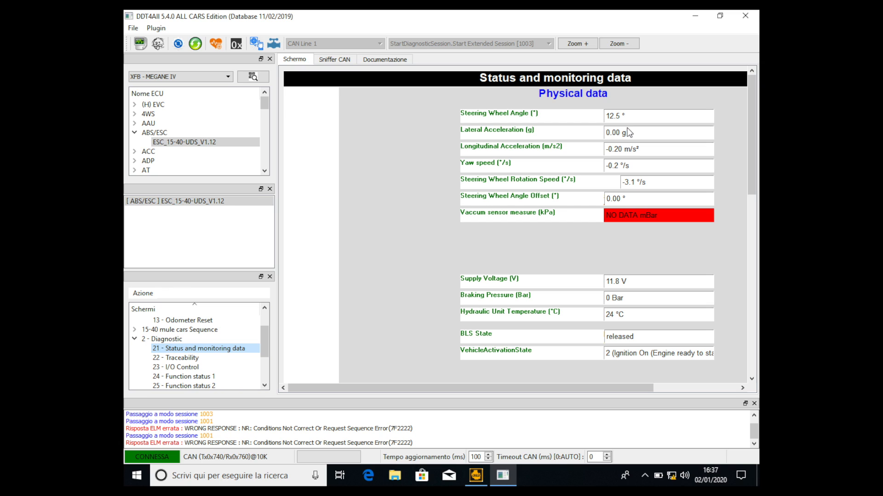
pyautogui.moveTo(634, 147)
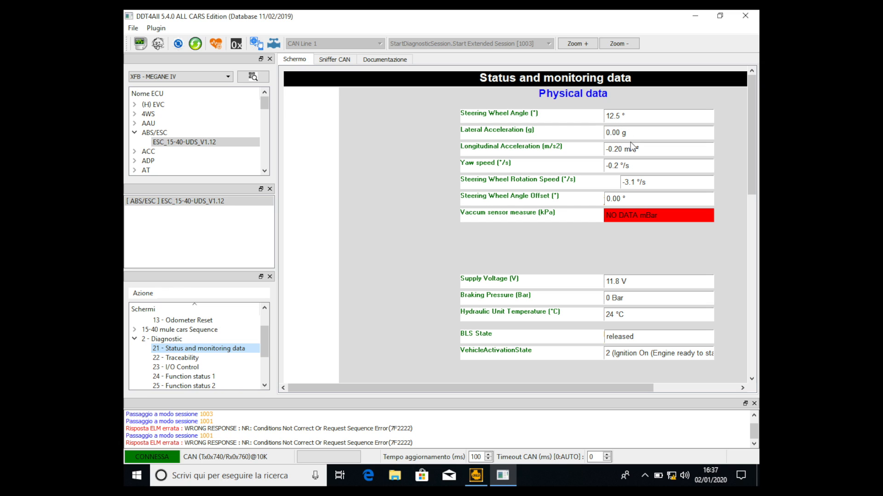
pyautogui.moveTo(635, 159)
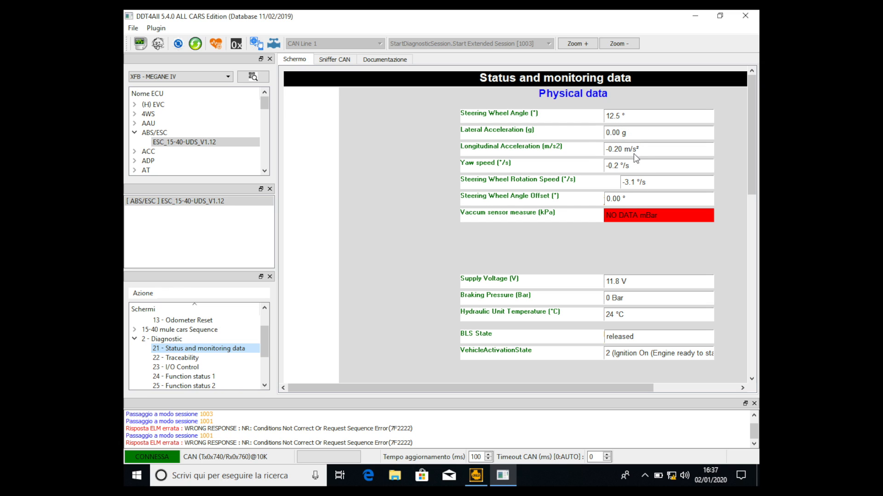
pyautogui.moveTo(562, 261)
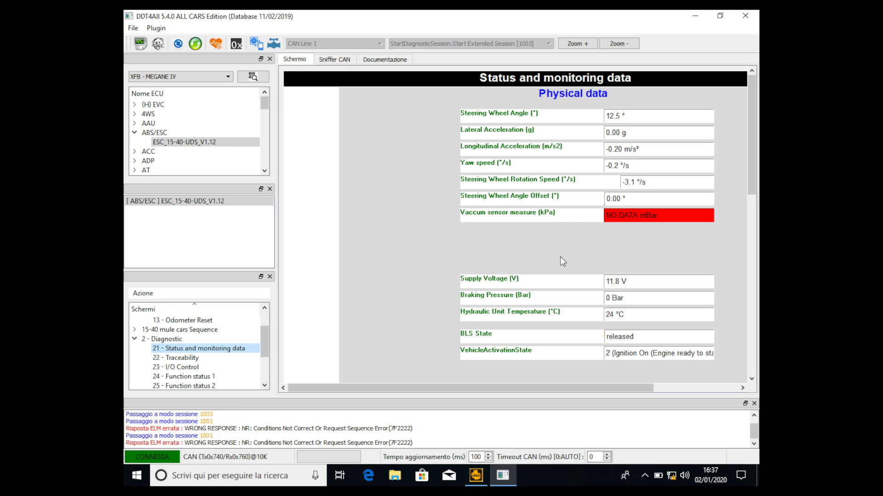
pyautogui.moveTo(627, 140)
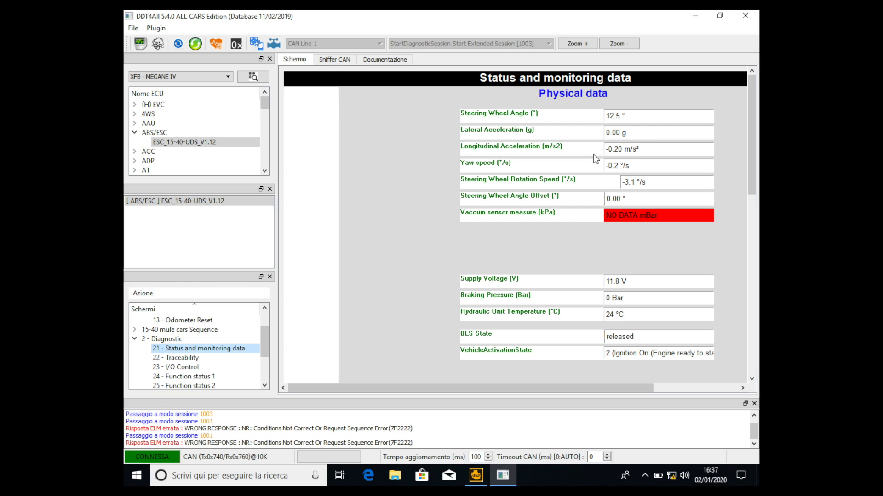
pyautogui.moveTo(605, 152)
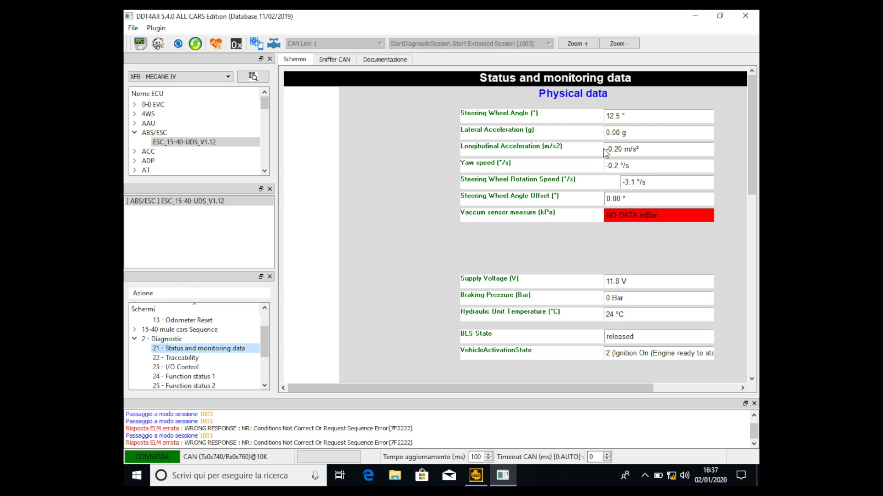
pyautogui.moveTo(458, 252)
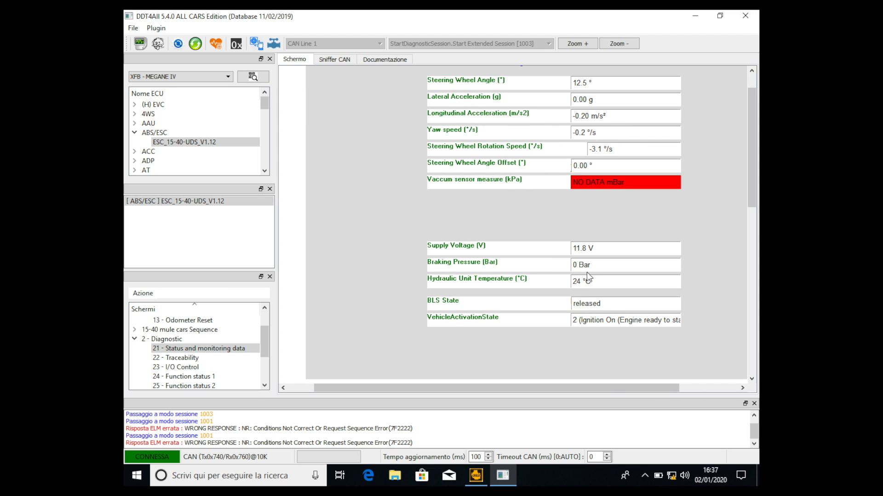
pyautogui.moveTo(564, 267)
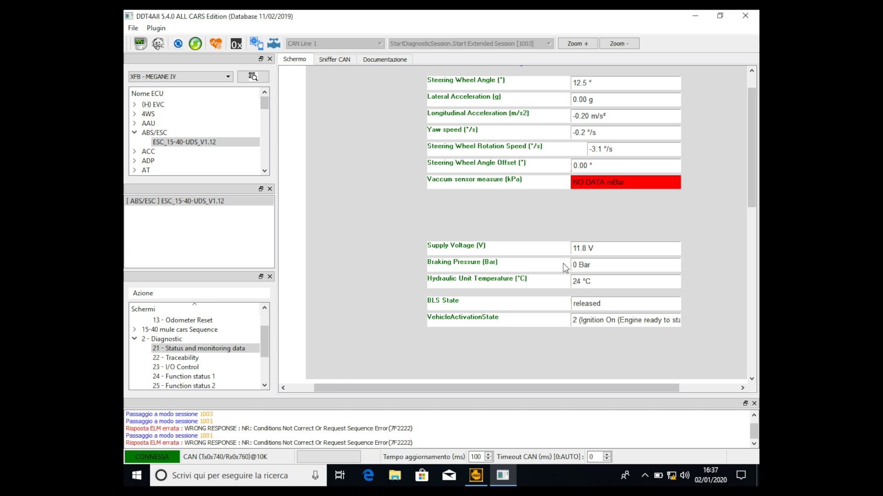
pyautogui.moveTo(570, 275)
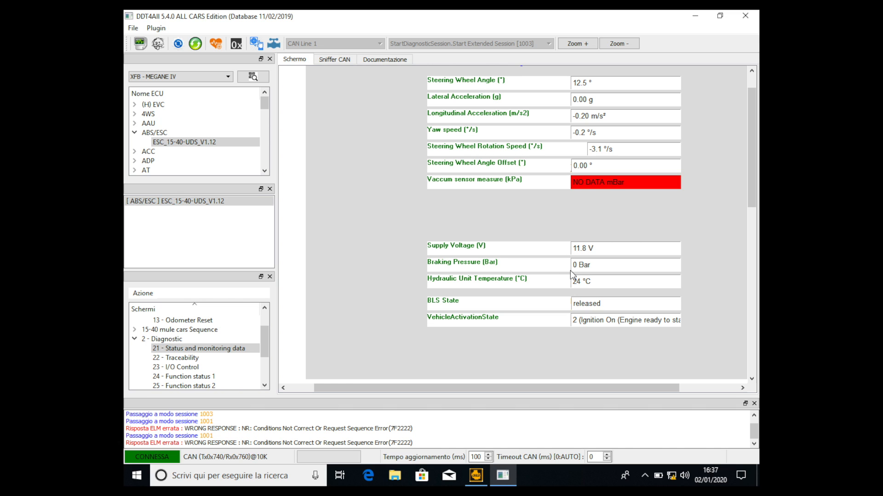
pyautogui.moveTo(762, 305)
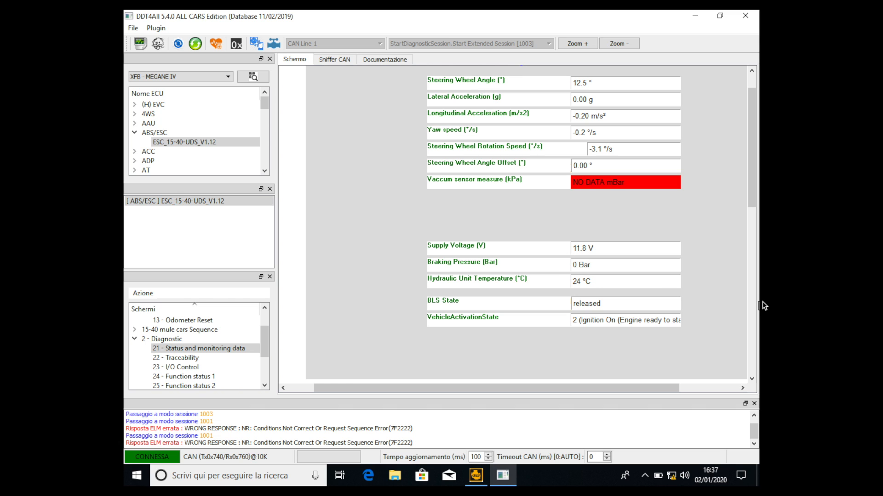
# - Scroll to the Speed and odometer section: 114121.13 km, all wheels 0.00 kph
pyautogui.scroll(-3)
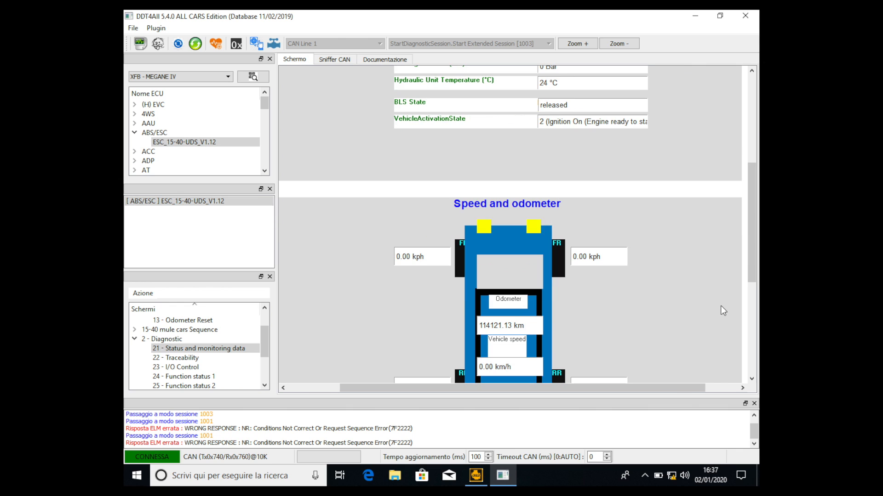
pyautogui.scroll(-3)
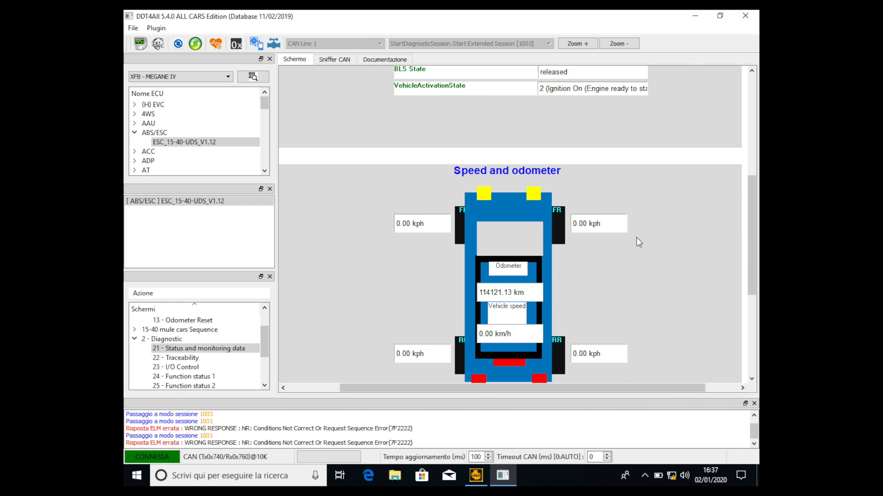
pyautogui.moveTo(469, 219)
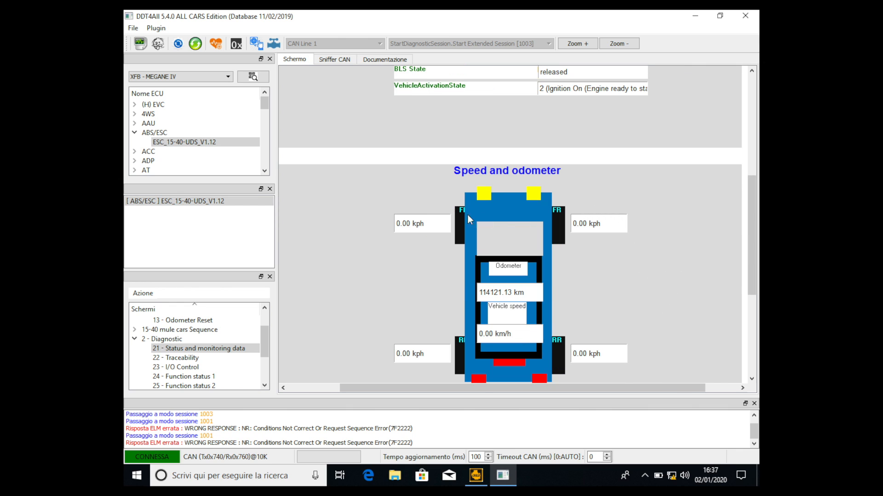
pyautogui.moveTo(391, 216)
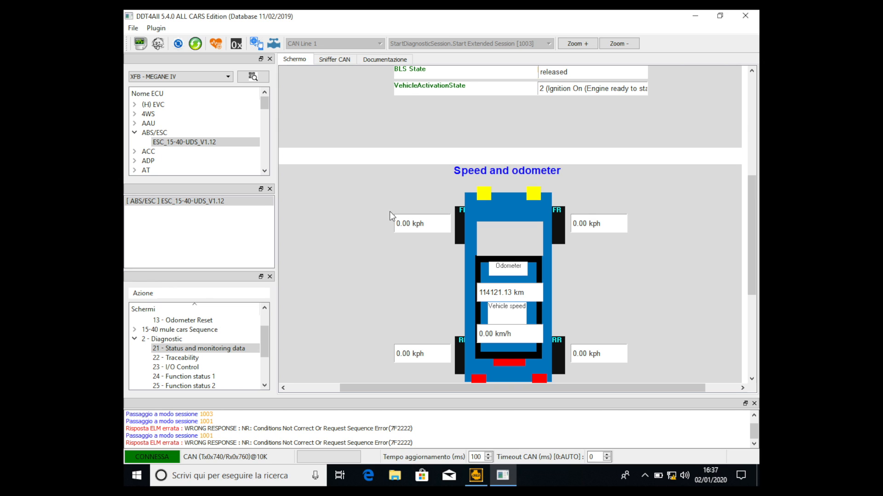
pyautogui.moveTo(424, 209)
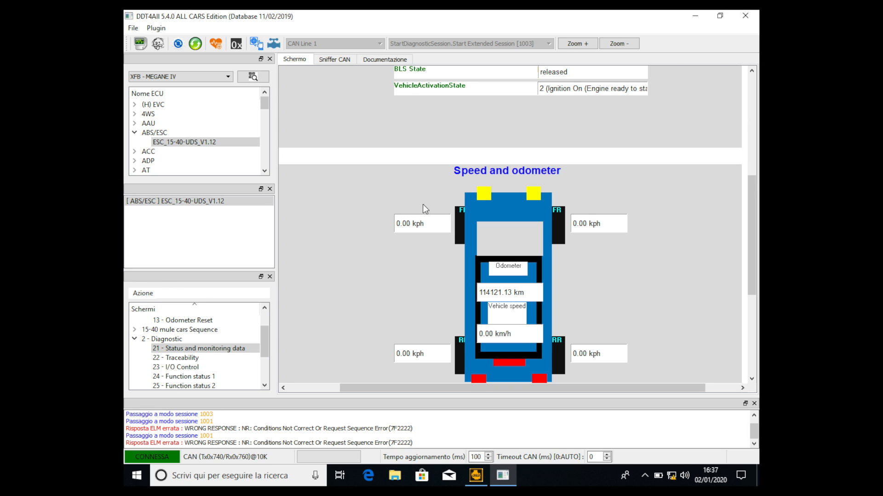
pyautogui.moveTo(393, 251)
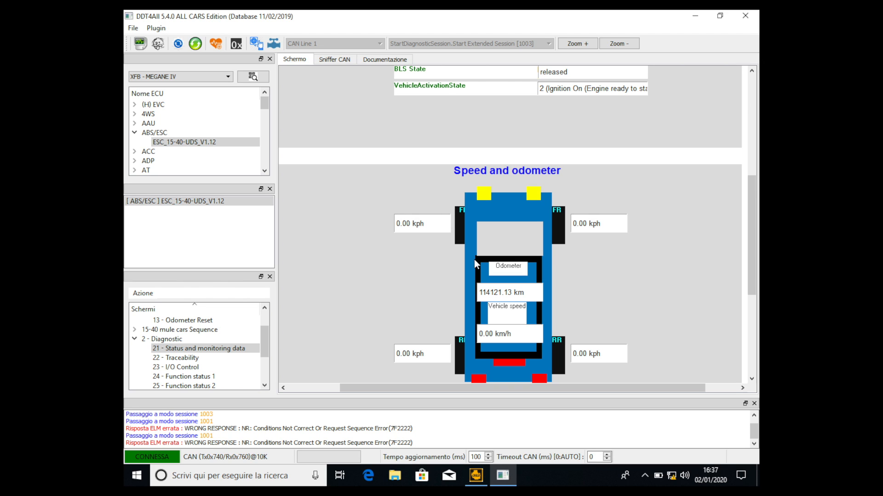
pyautogui.moveTo(572, 240)
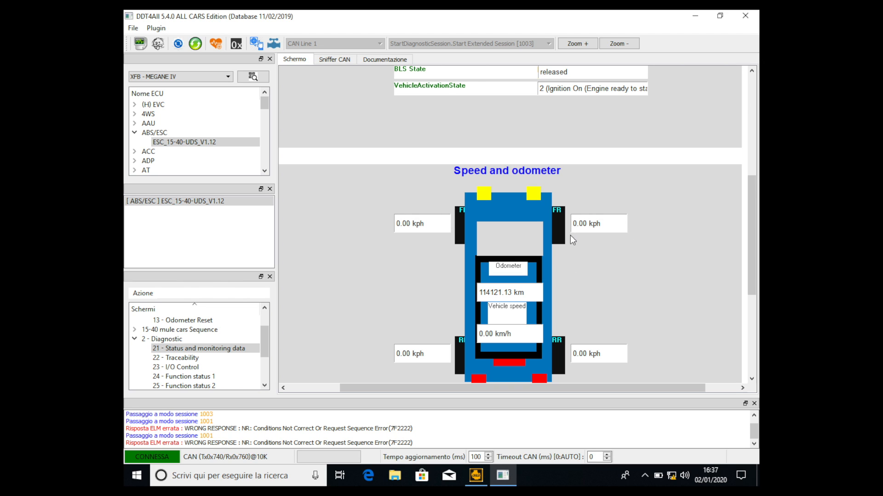
pyautogui.moveTo(635, 291)
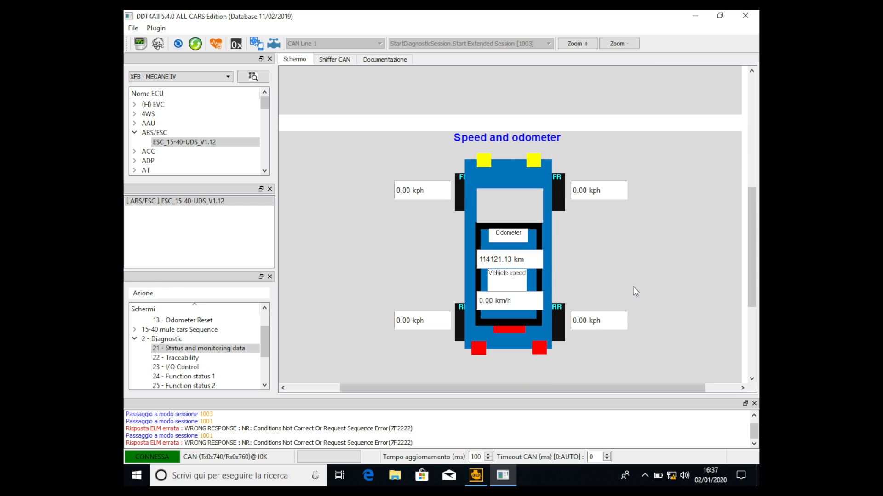
pyautogui.moveTo(570, 319)
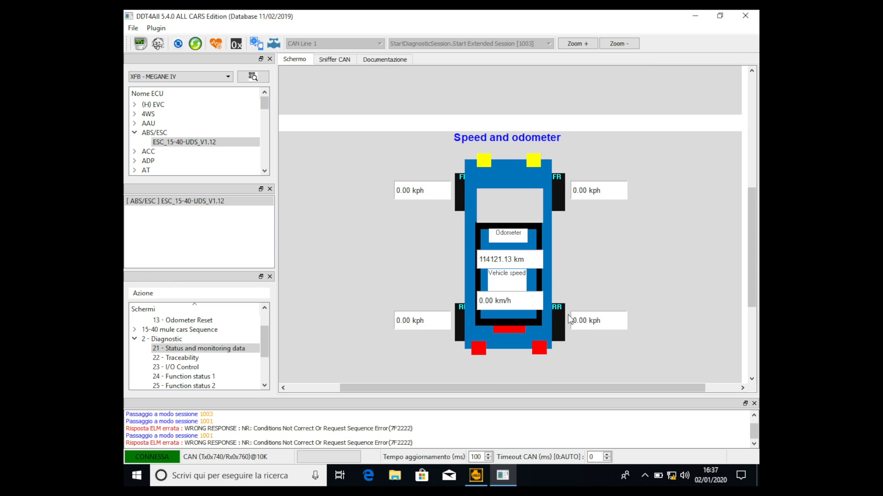
pyautogui.moveTo(629, 312)
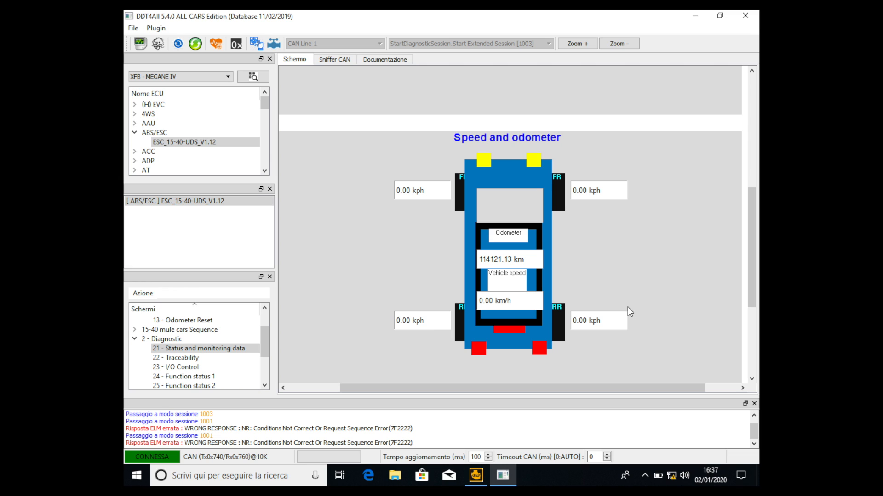
pyautogui.moveTo(572, 324)
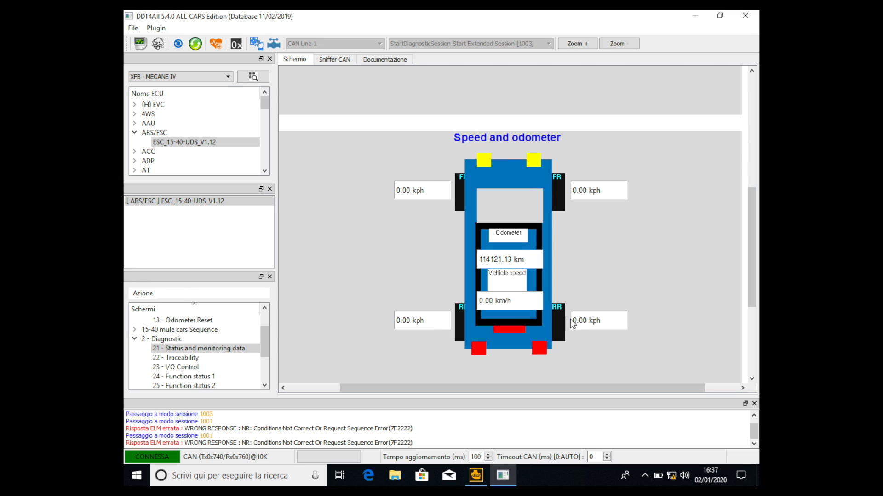
pyautogui.moveTo(602, 339)
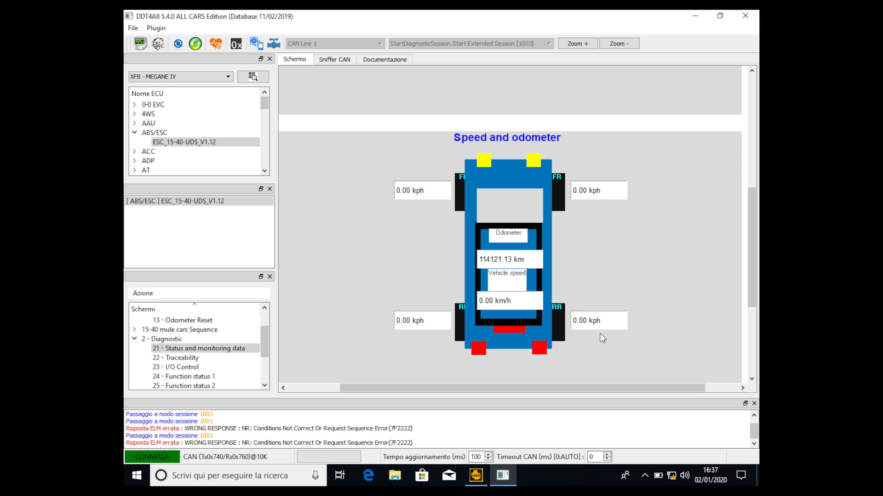
pyautogui.moveTo(471, 276)
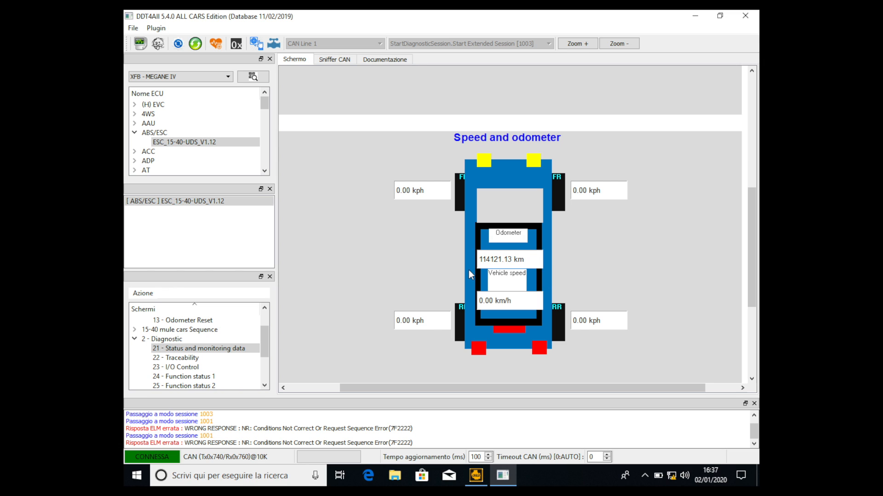
pyautogui.moveTo(511, 278)
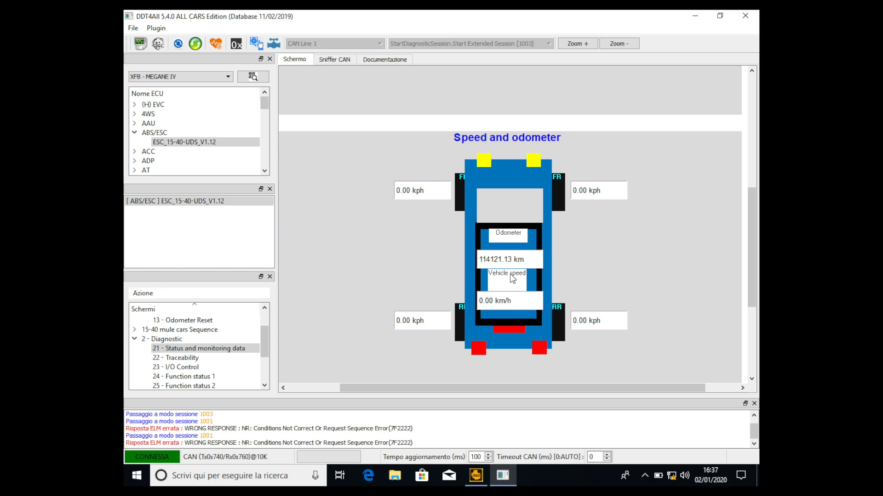
pyautogui.moveTo(523, 253)
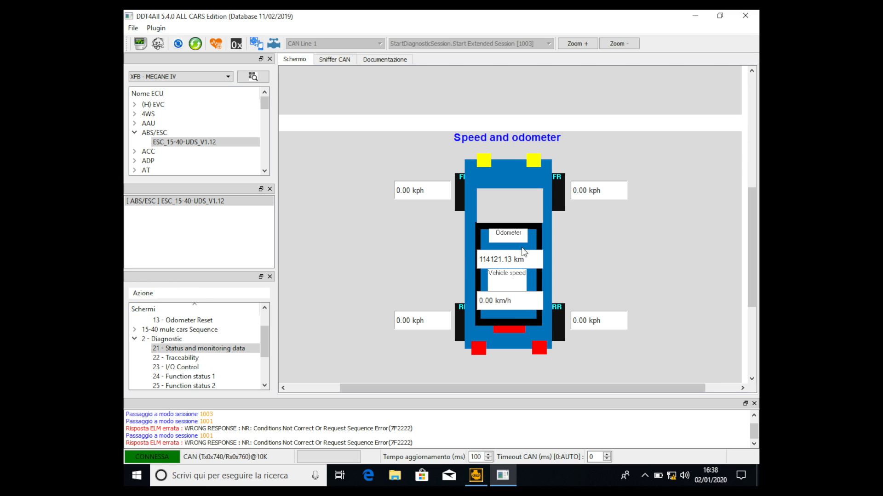
pyautogui.moveTo(419, 249)
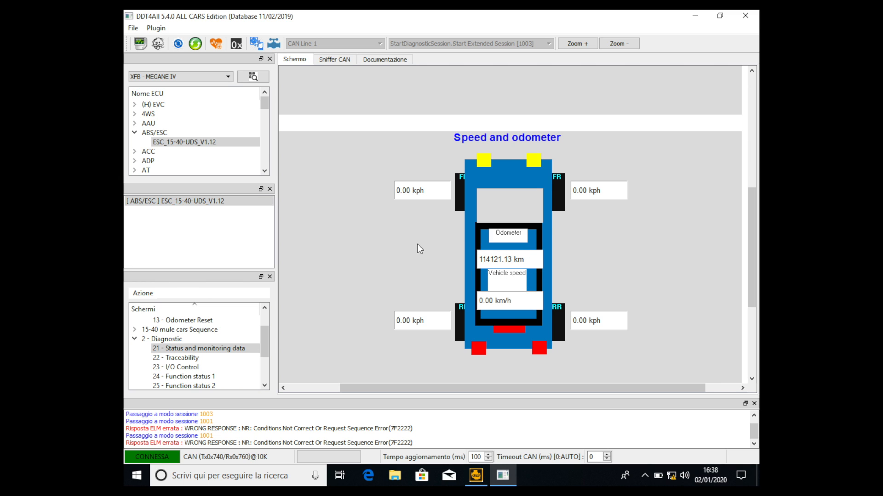